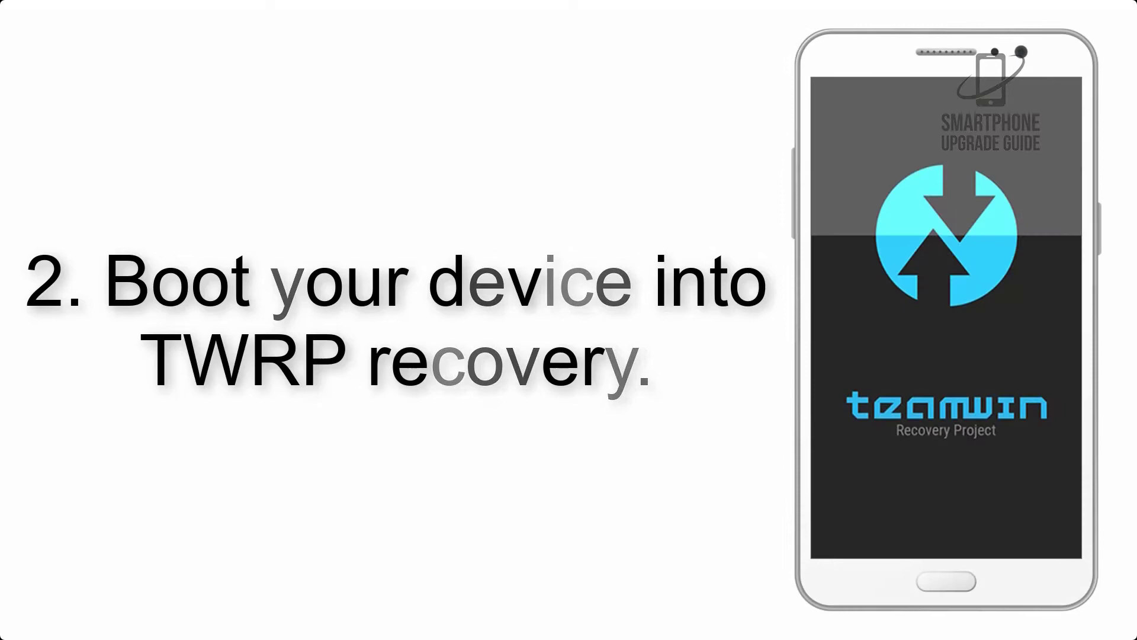
Advance from the boot splash to the Team Win Recovery Project main menu.
{"action": "left_click", "coordinate": [1009, 204]}
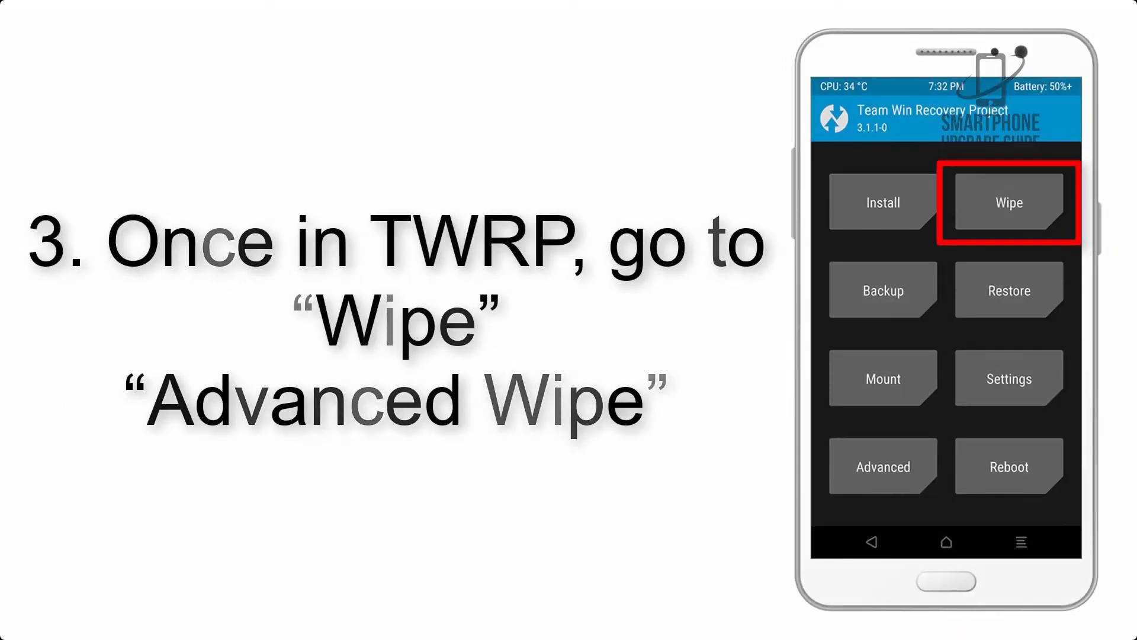
{"action": "left_click", "coordinate": [1009, 202]}
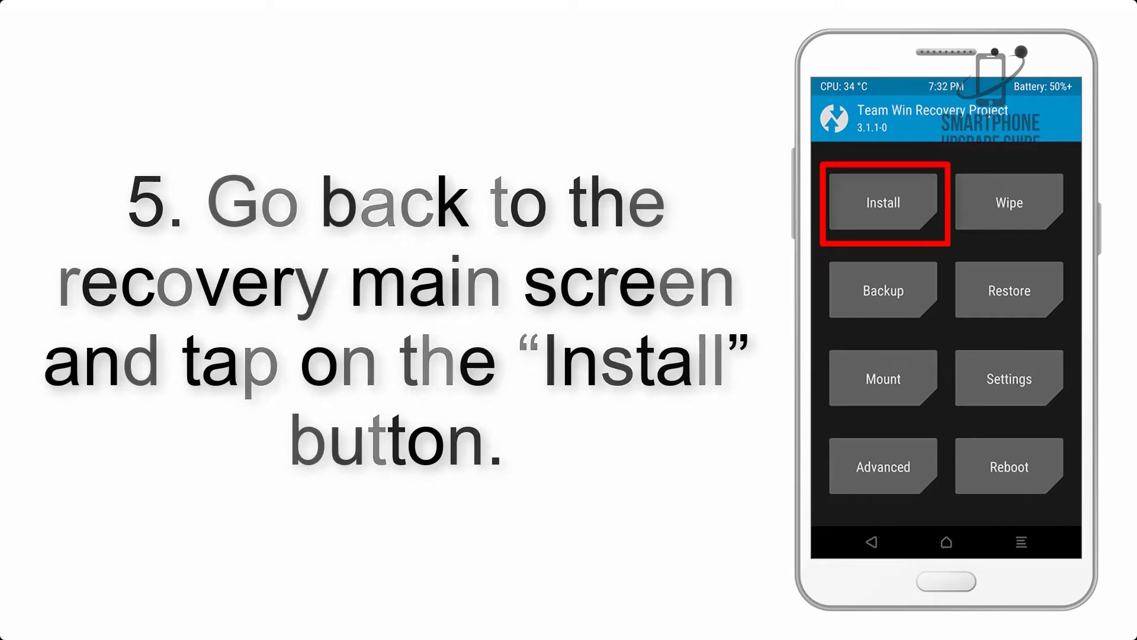
Flash the lineage ROM zip, then the Mini Dynamic GApps zip, until installation succeeds.
{"action": "left_click", "coordinate": [883, 202]}
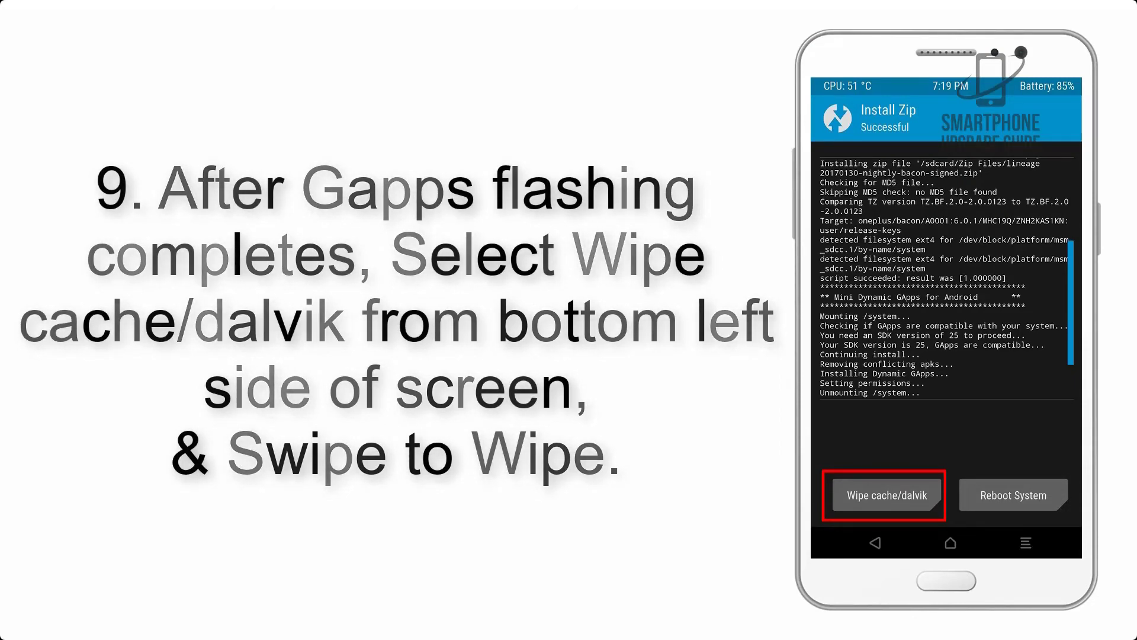
{"action": "left_click", "coordinate": [1013, 495]}
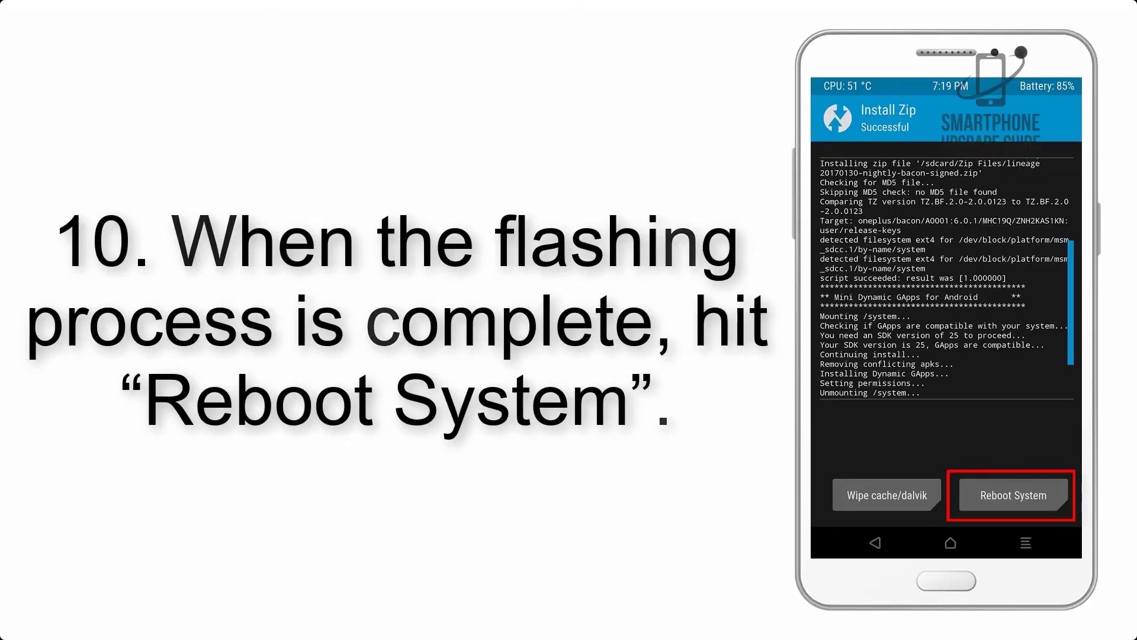